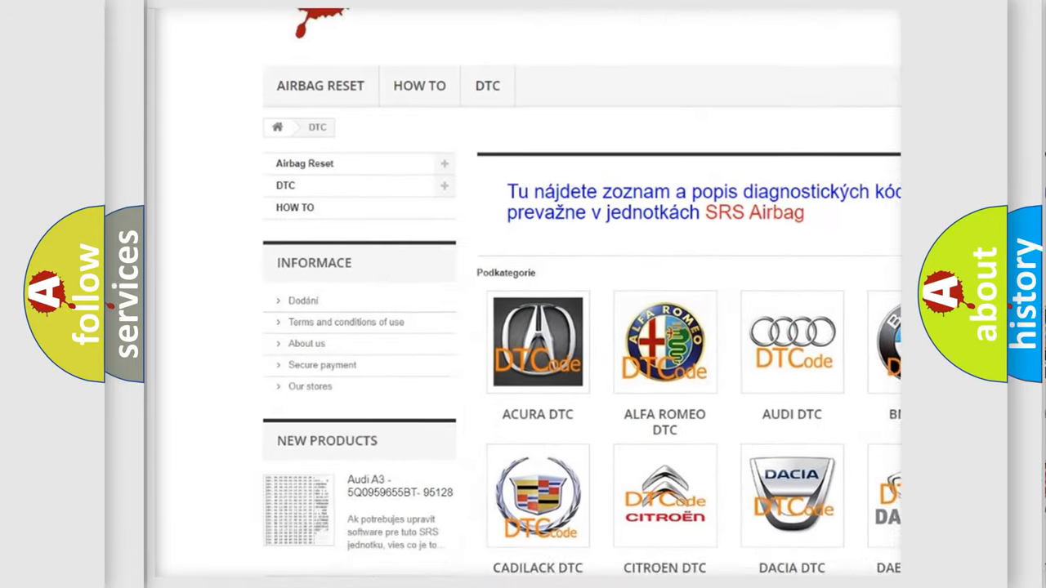
scroll("down", 3)
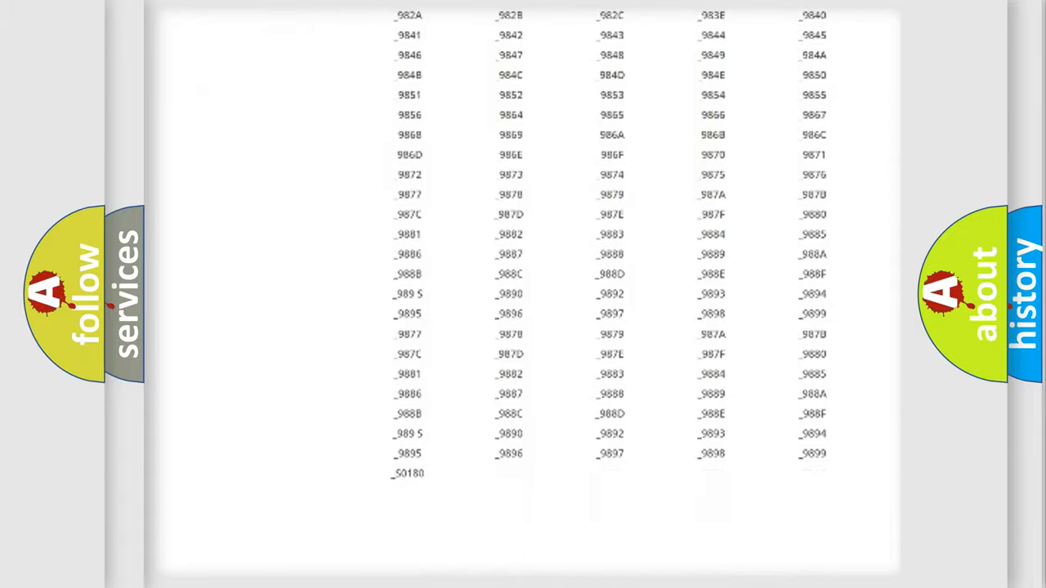
scroll("up", 3)
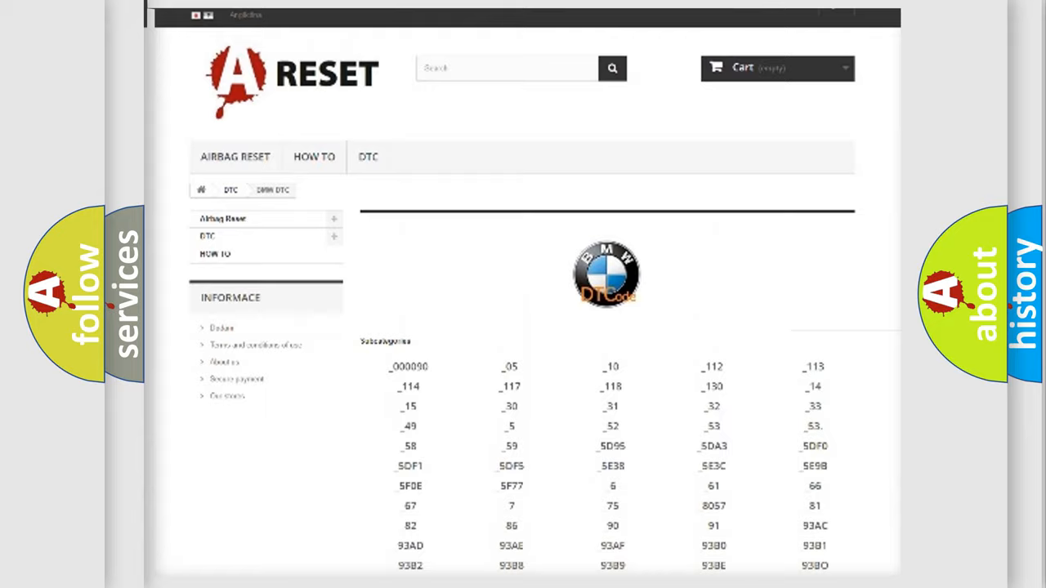